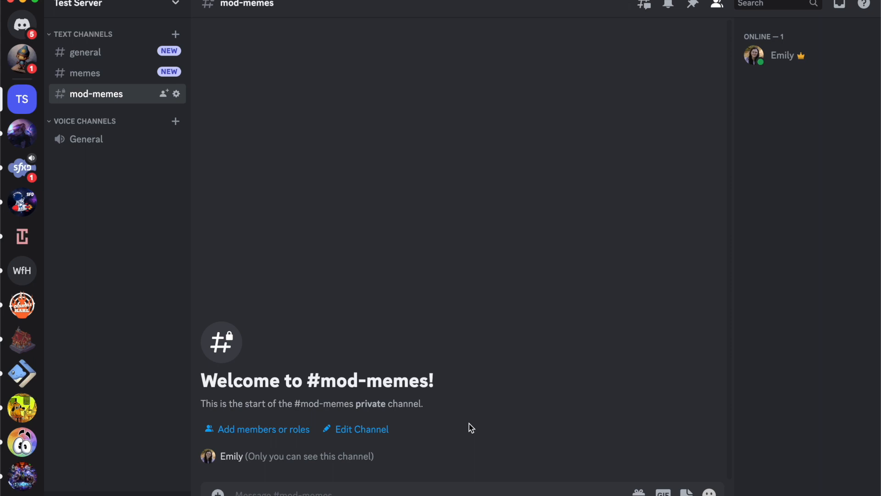
mouse_move(348, 78)
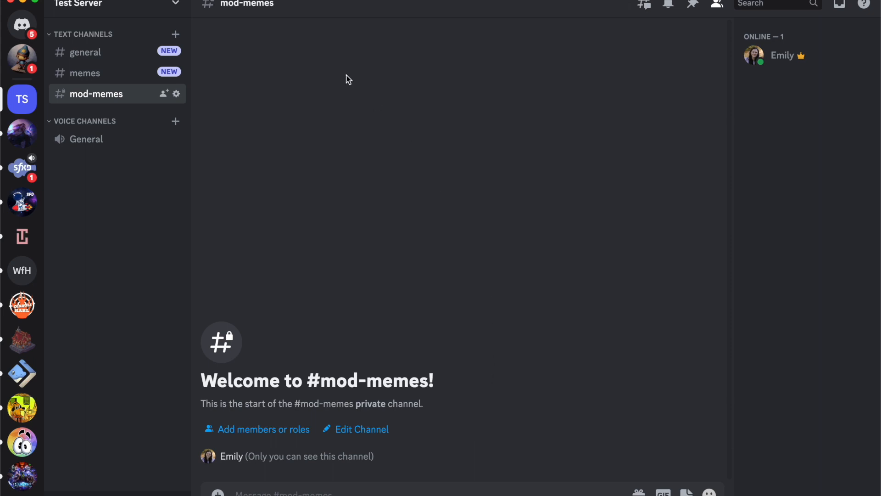
mouse_move(185, 4)
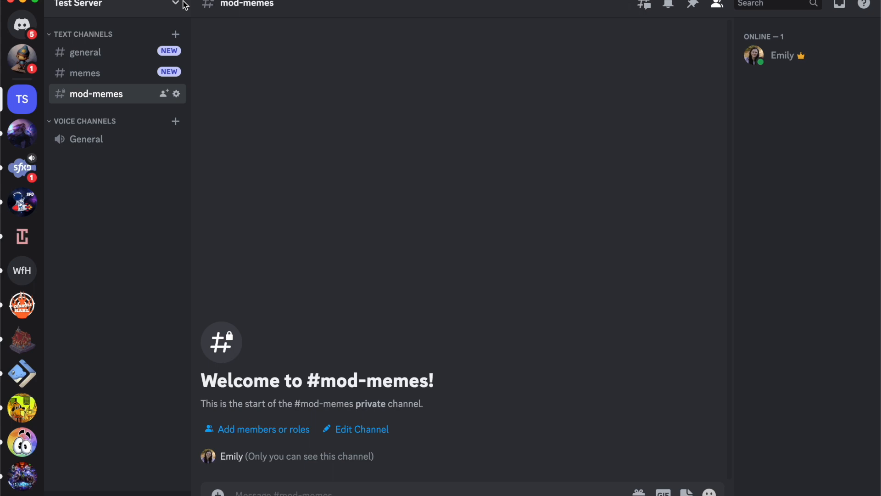
mouse_move(175, 10)
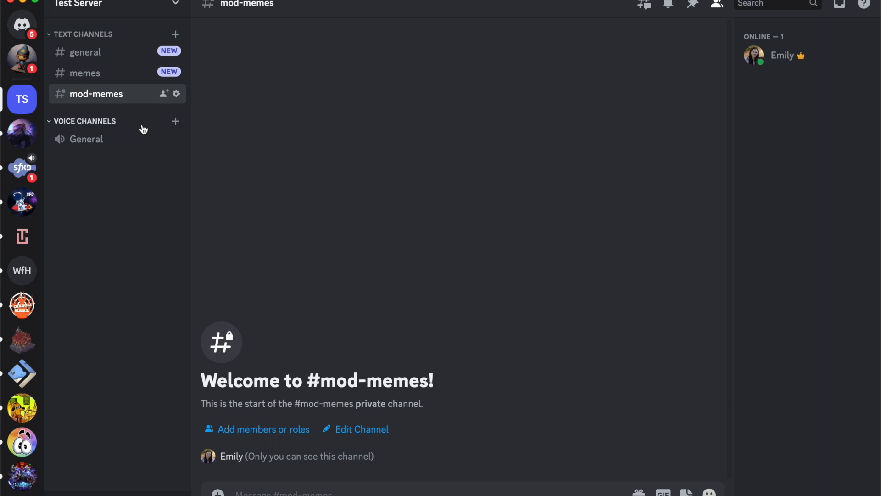
Start a new Voice channel under Voice Channels and name it 'minecraft 1'
click(174, 121)
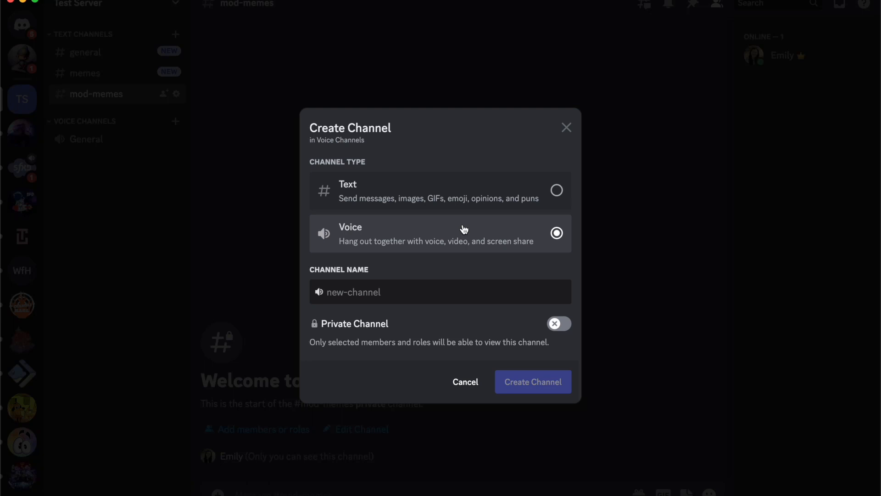
text(mined)
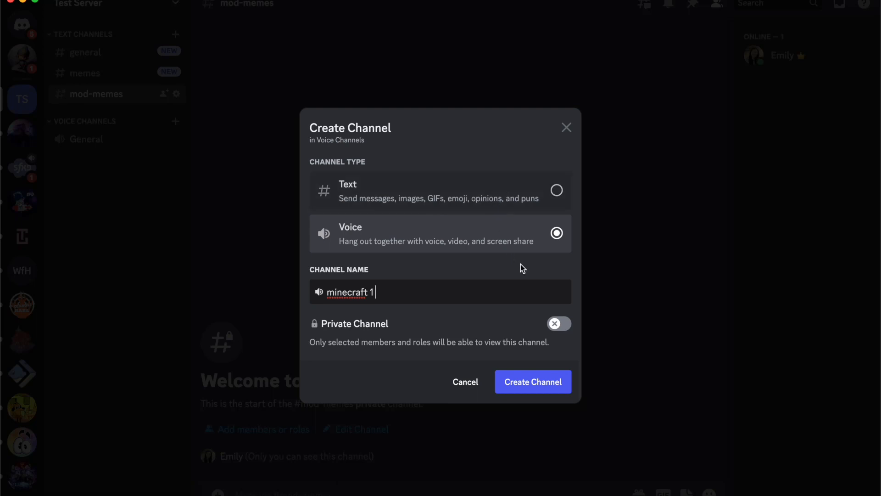
Create the 'minecraft 1' voice channel so it lists beneath General
click(532, 381)
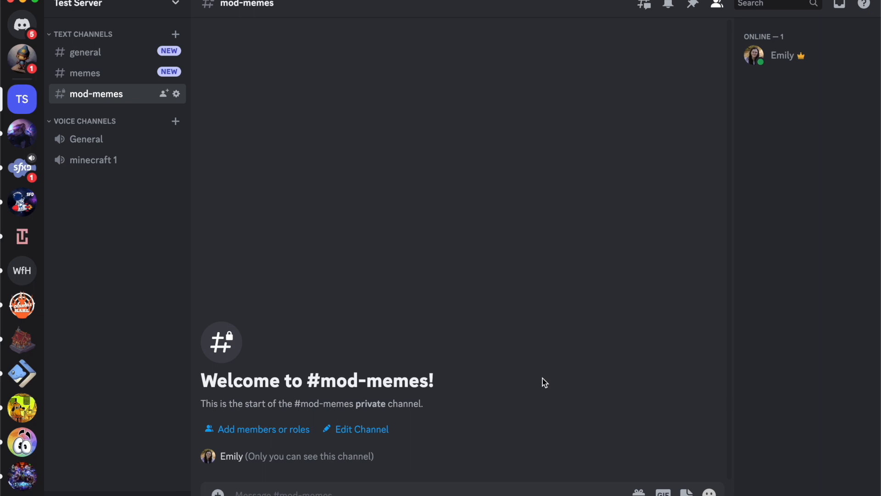
mouse_move(93, 160)
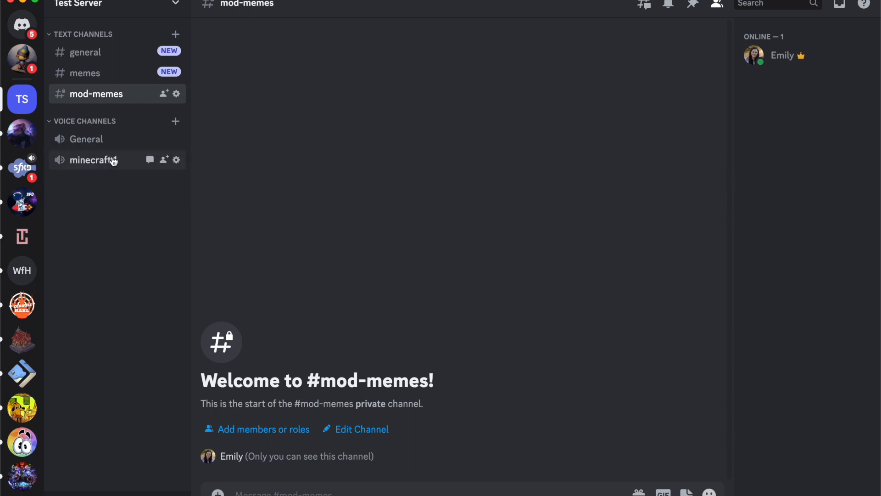